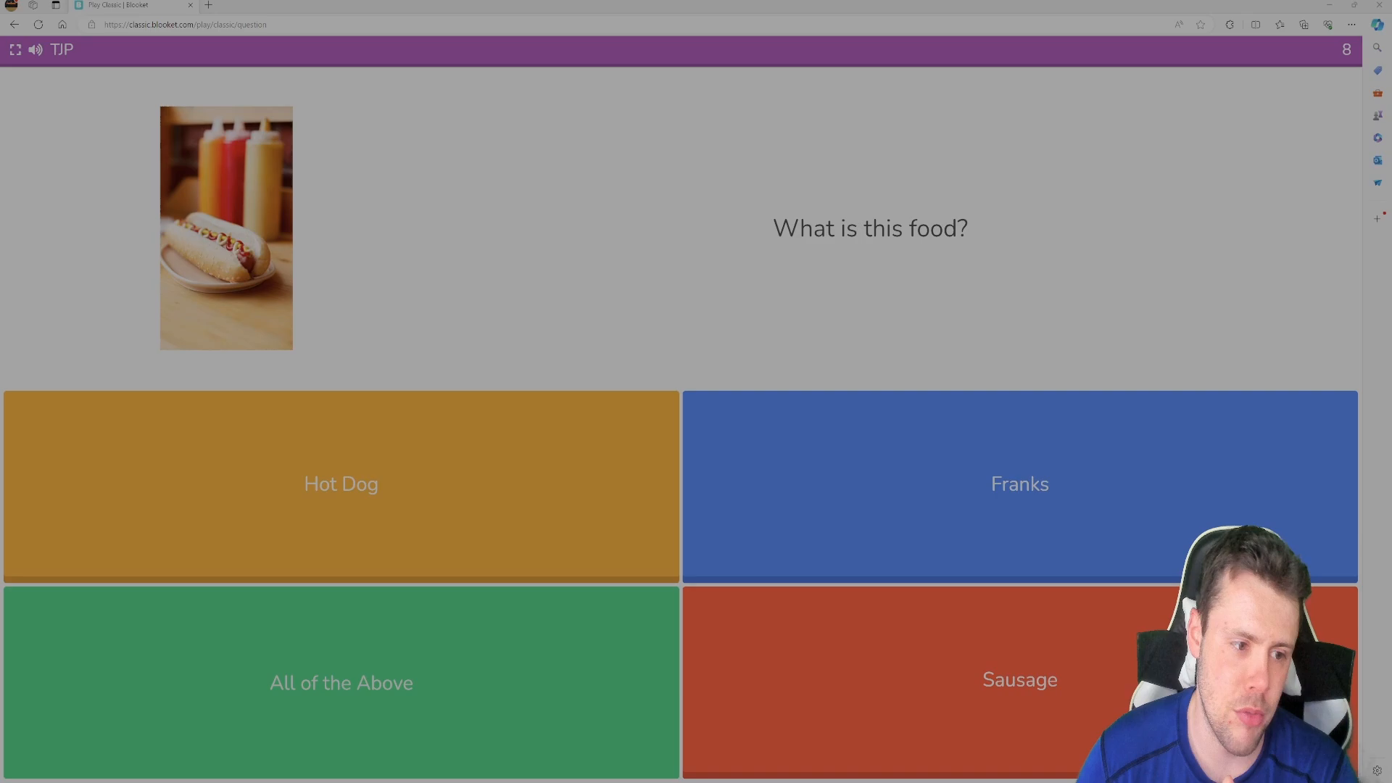
# - Answer the hot dog picture question to advance to the pepperoni pizza question
pyautogui.click(340, 484)
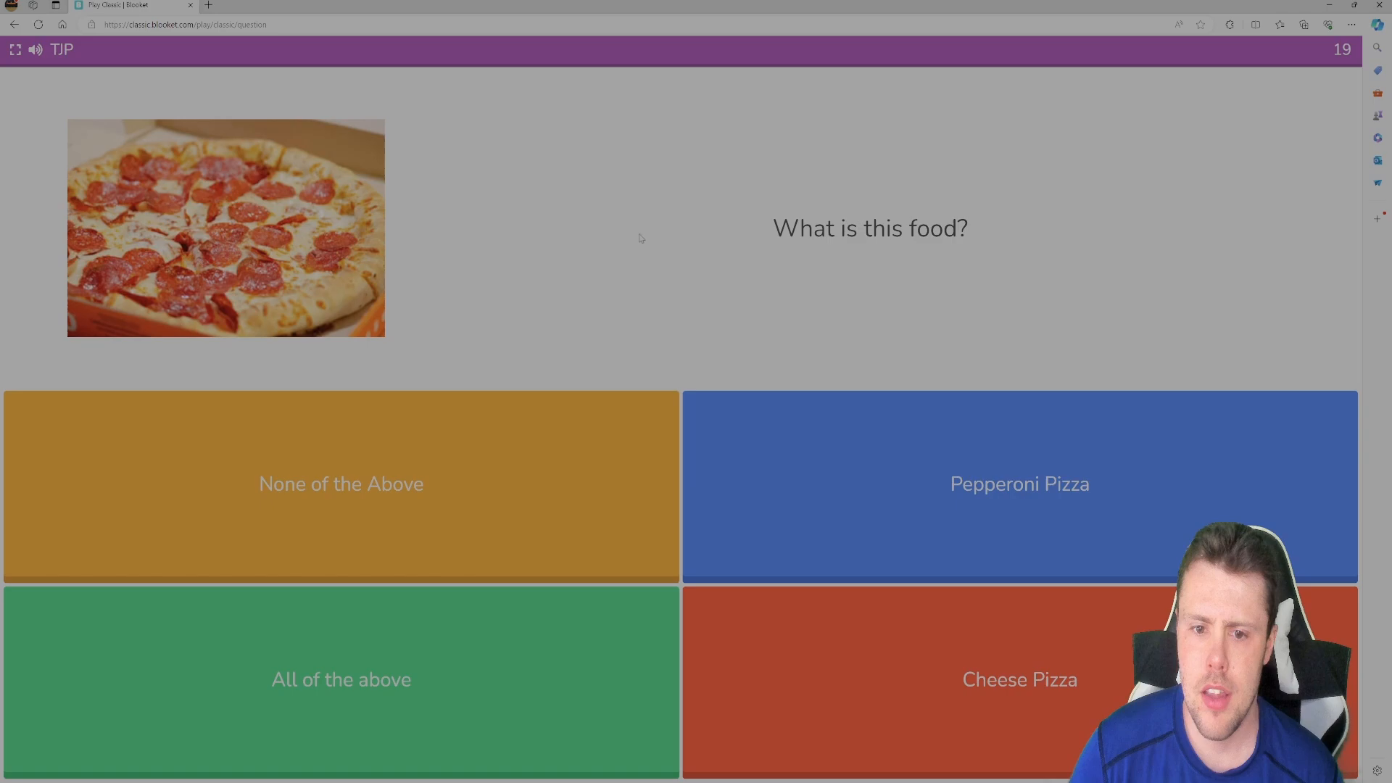
pyautogui.moveTo(438, 264)
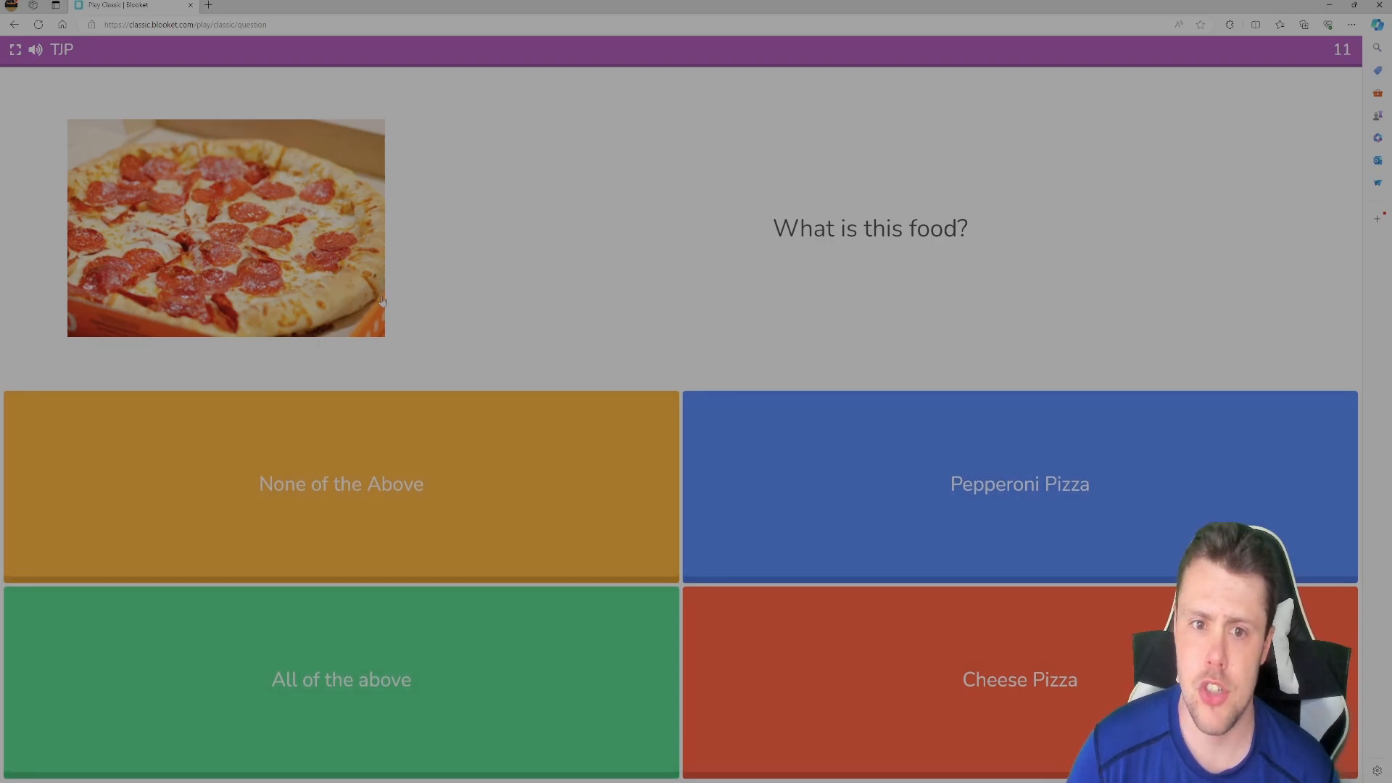
# - Answer the pepperoni pizza and burger picture questions to reach the steak question
pyautogui.click(1019, 485)
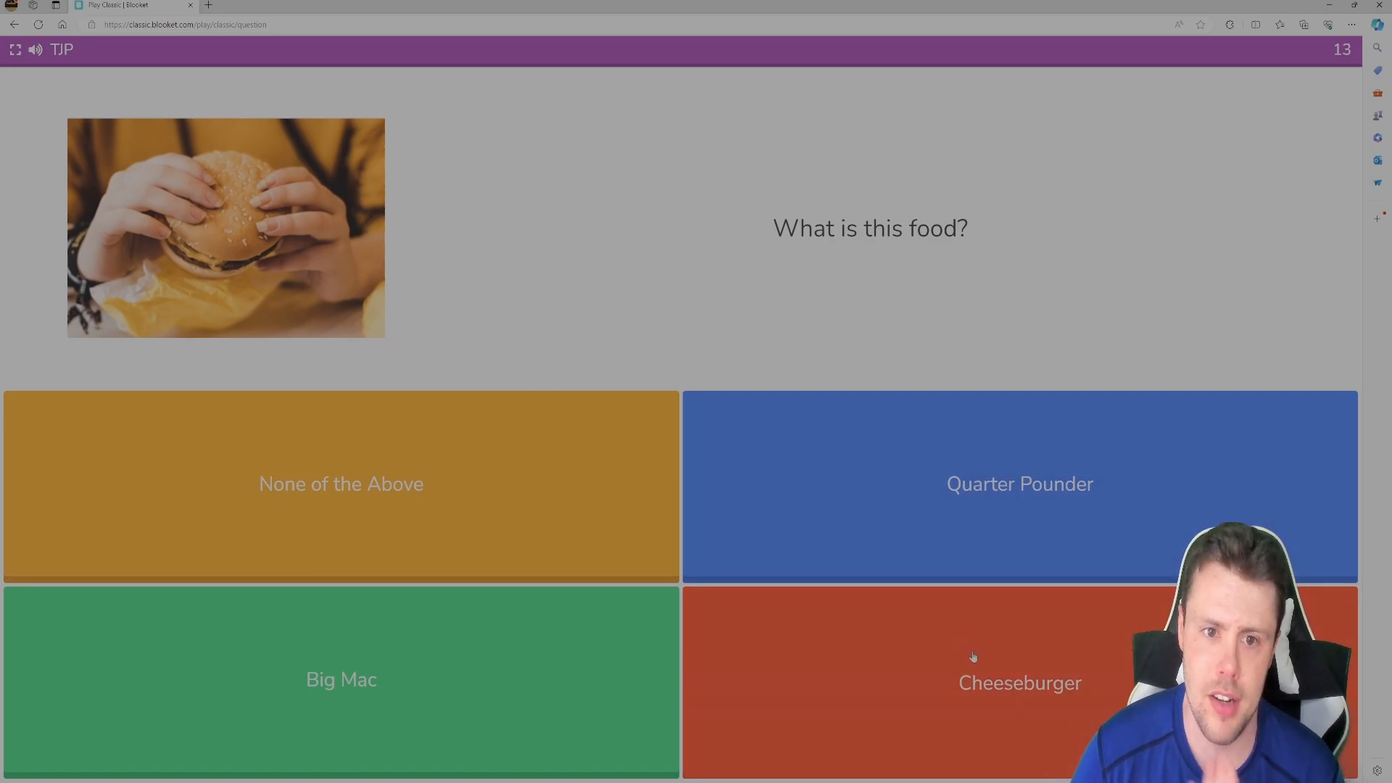
pyautogui.click(1019, 683)
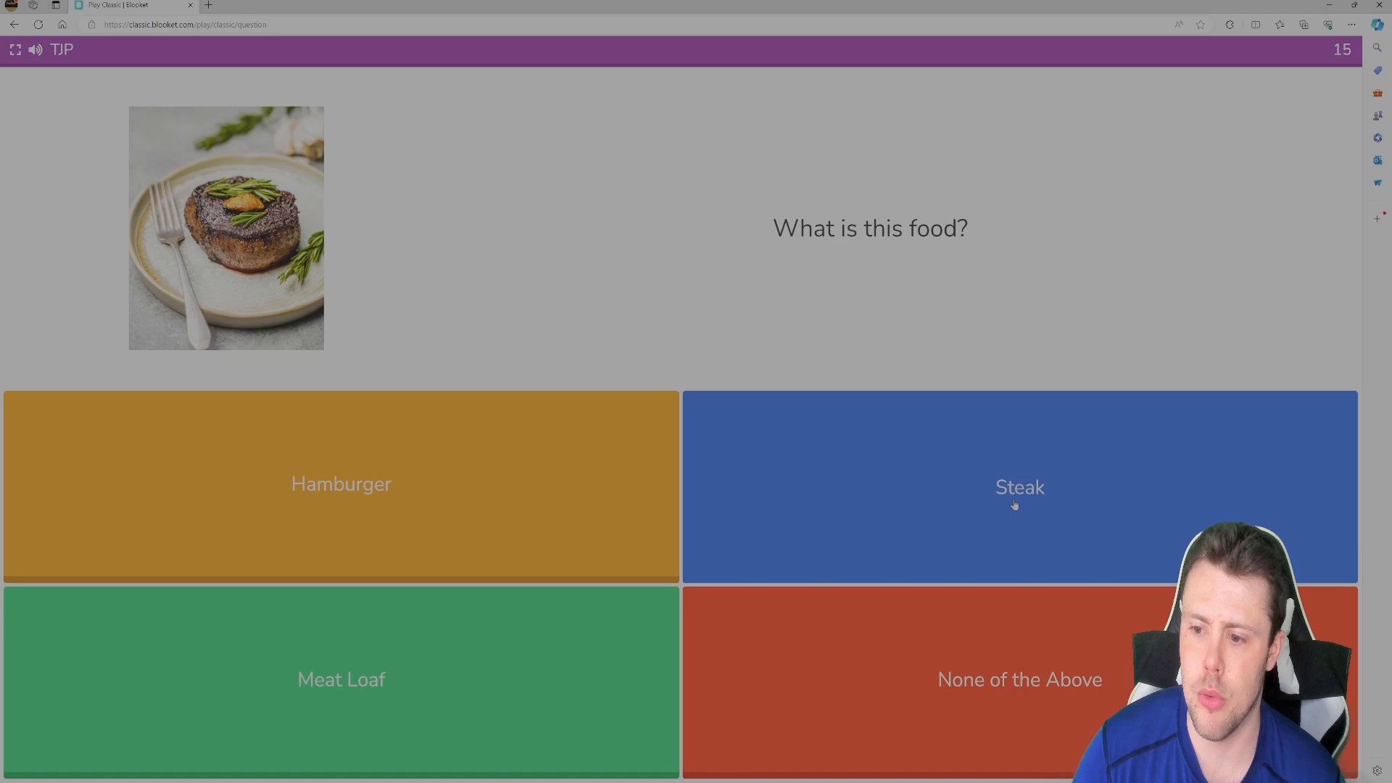
# - Answer the steak photo as Steak and the tacos photo as Tacoes
pyautogui.click(1020, 487)
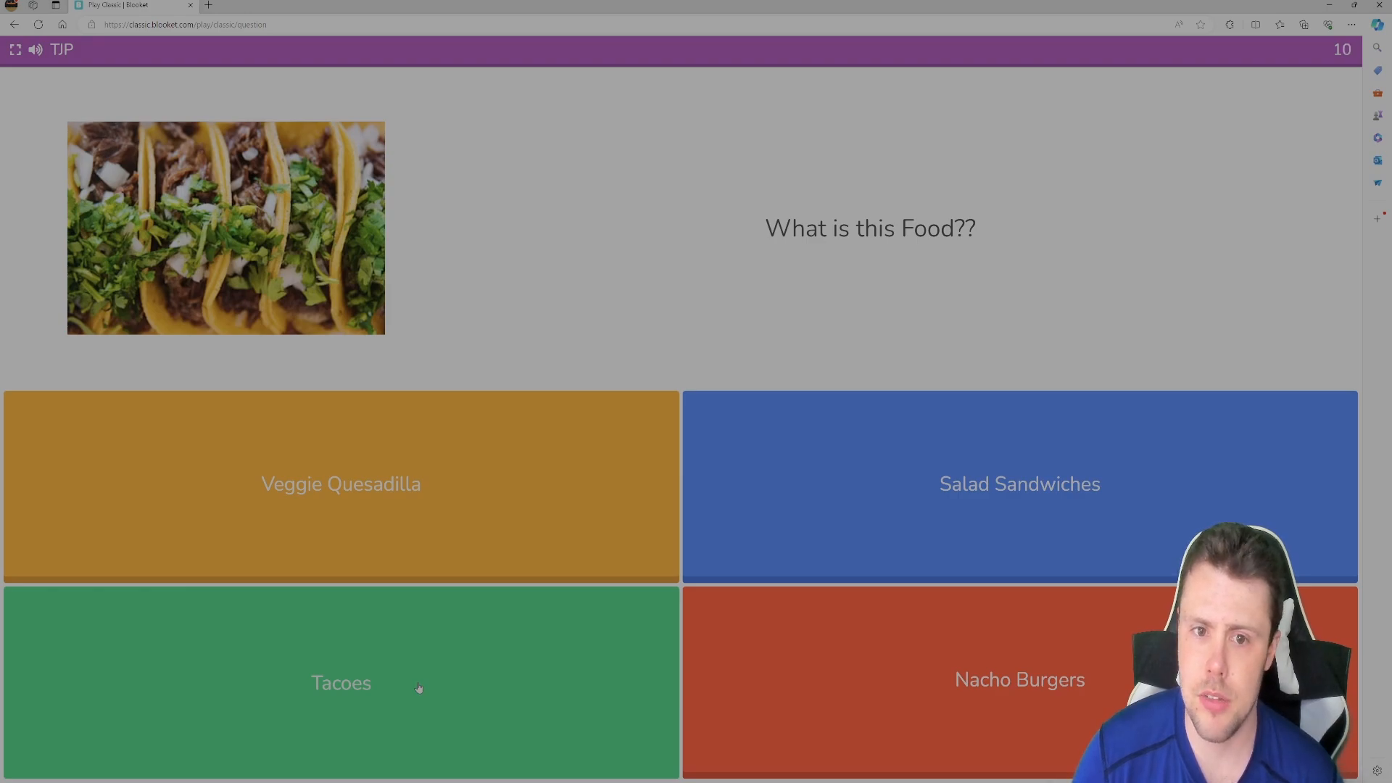
pyautogui.click(341, 684)
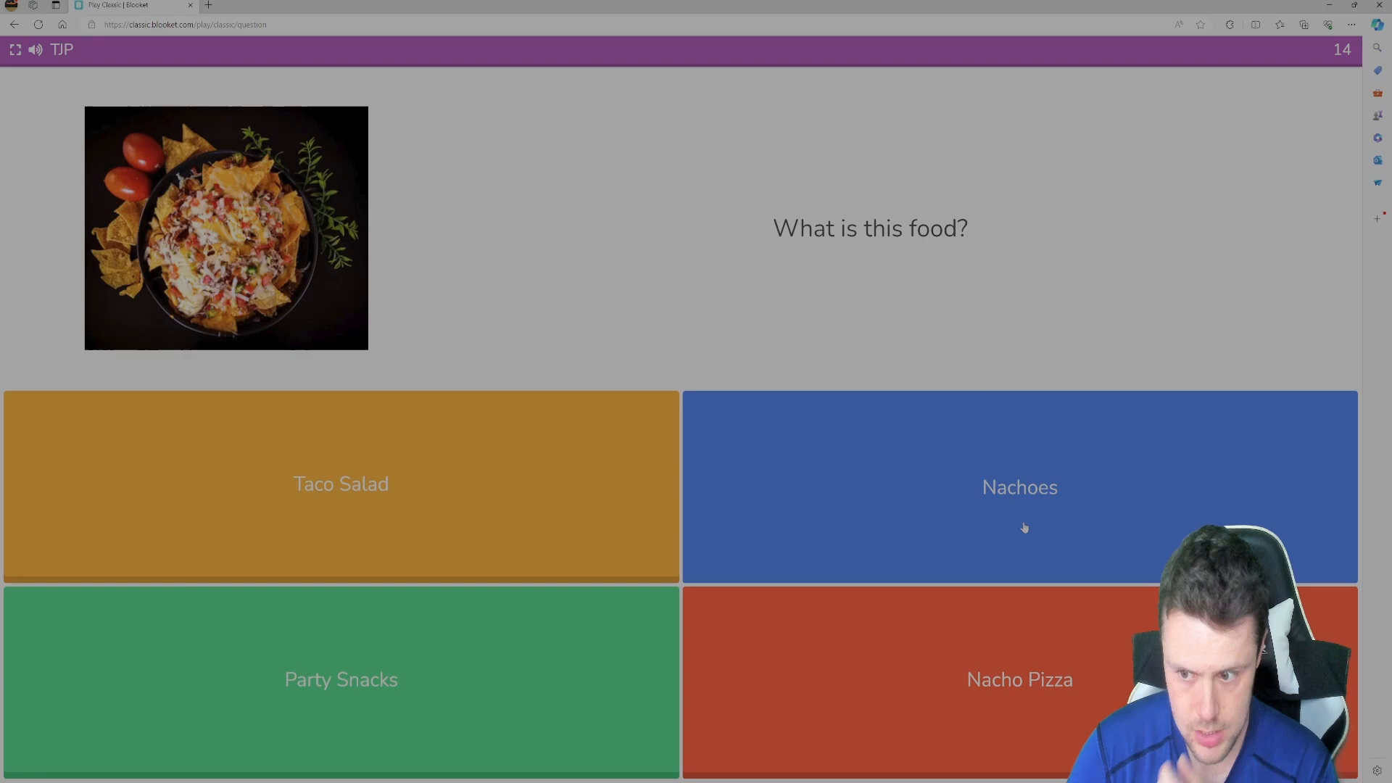
# - Answer the nachos photo as Nachoes and the toasted bread photo as Garlic Bread
pyautogui.click(1020, 487)
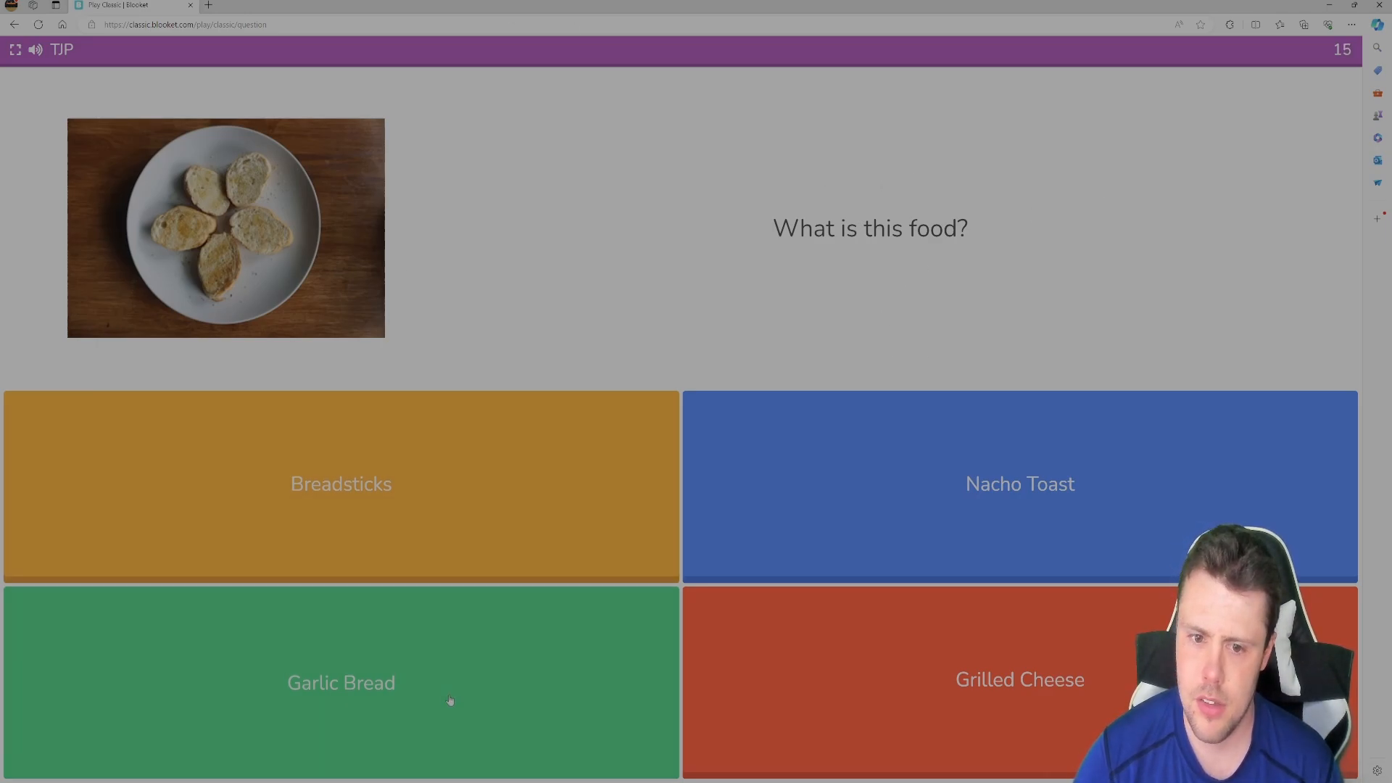
pyautogui.click(341, 683)
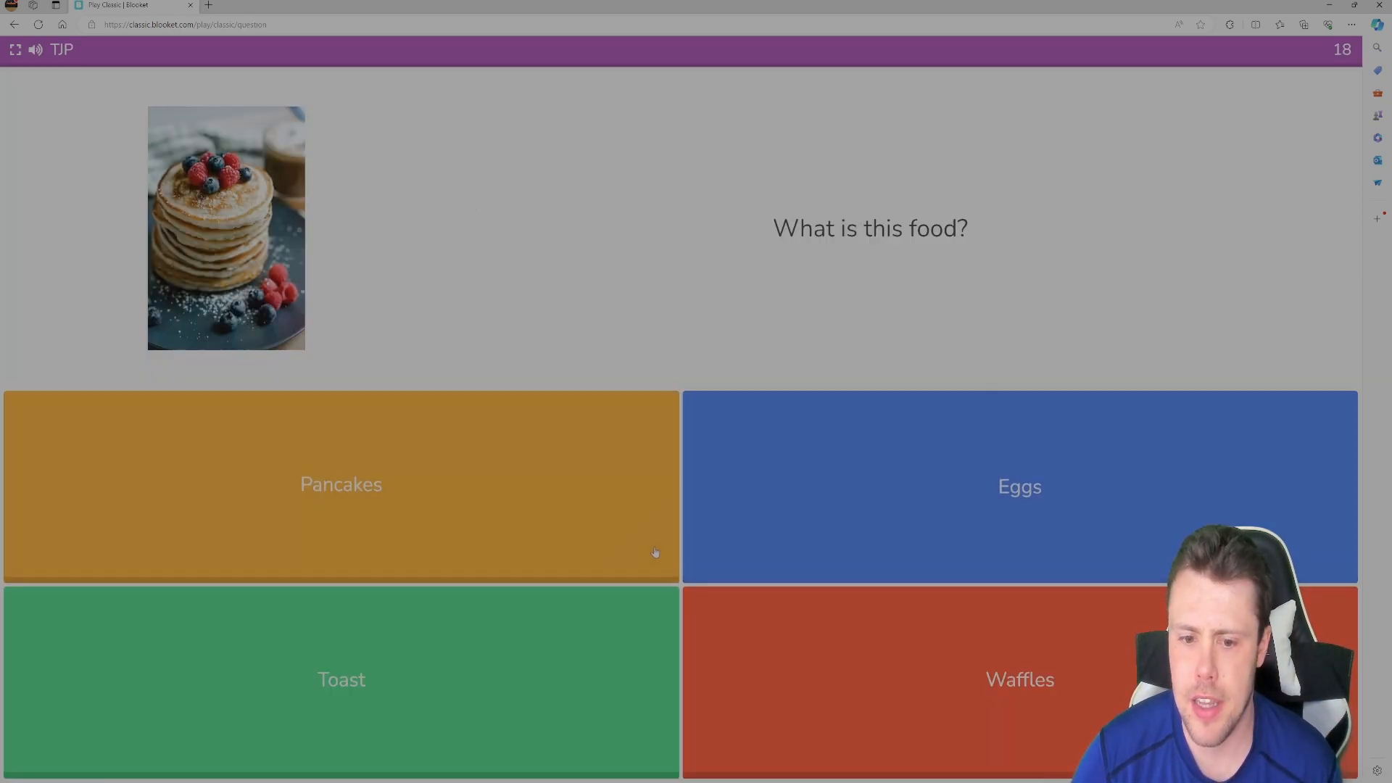
# - Answer the pancake stack as Pancakes and the waffles photo as Waffles
pyautogui.click(341, 484)
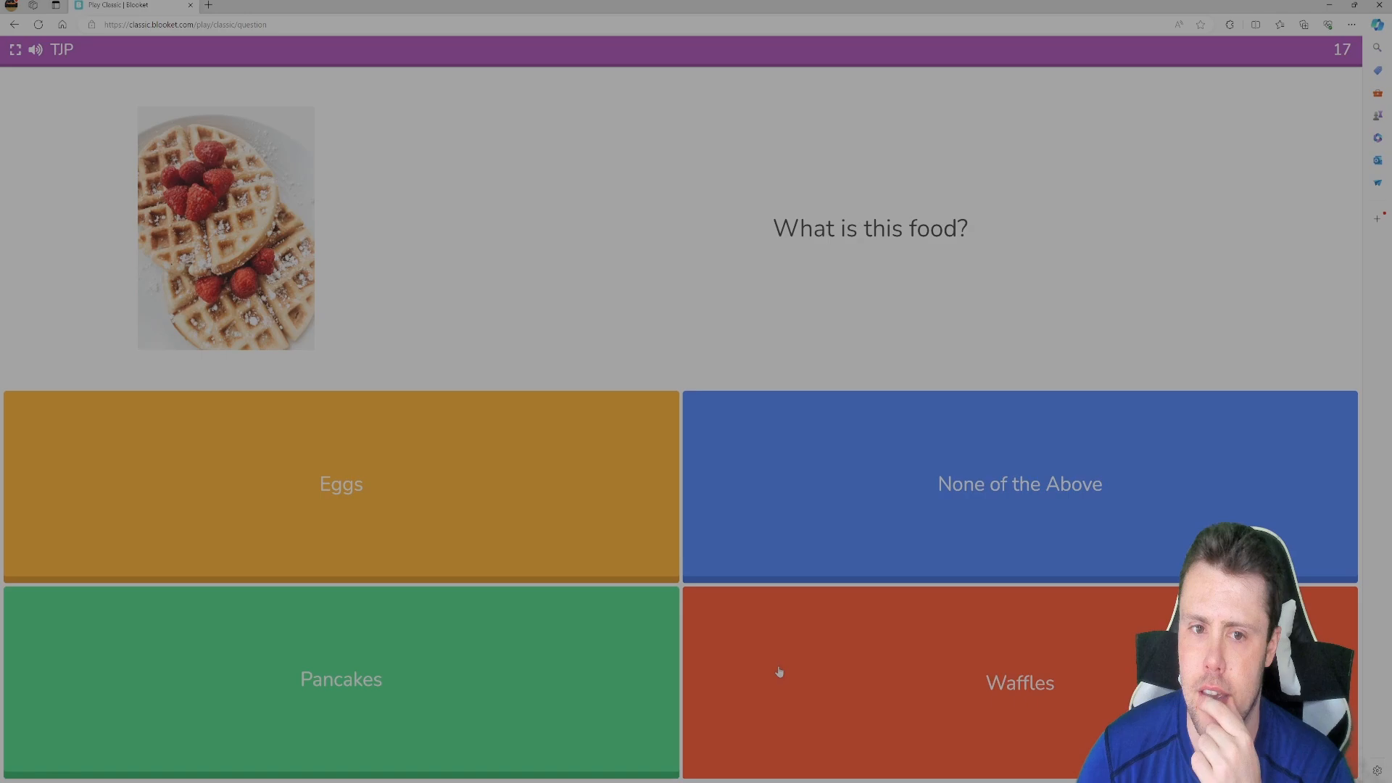
pyautogui.click(1019, 683)
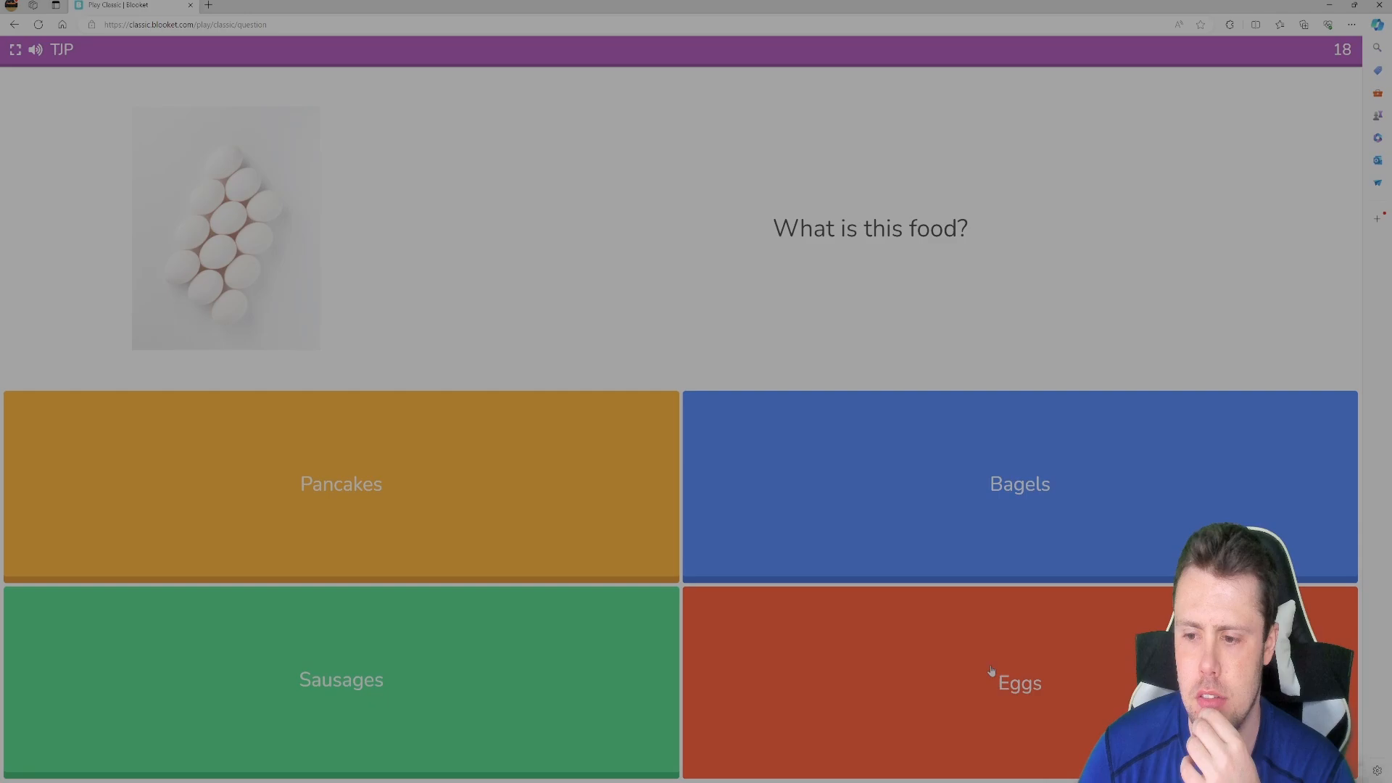
# - Answer the eggs, macaroni and strawberries picture questions
pyautogui.click(1018, 682)
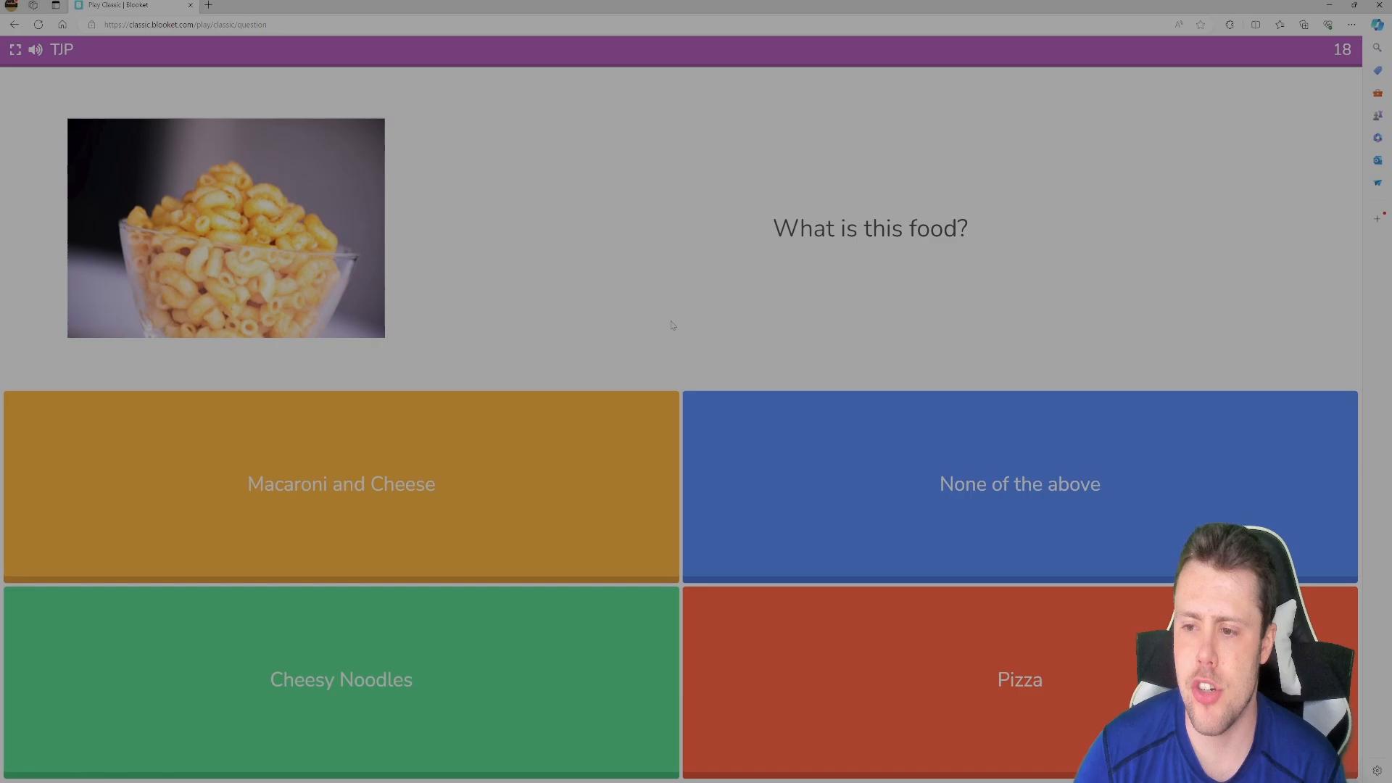
pyautogui.click(341, 486)
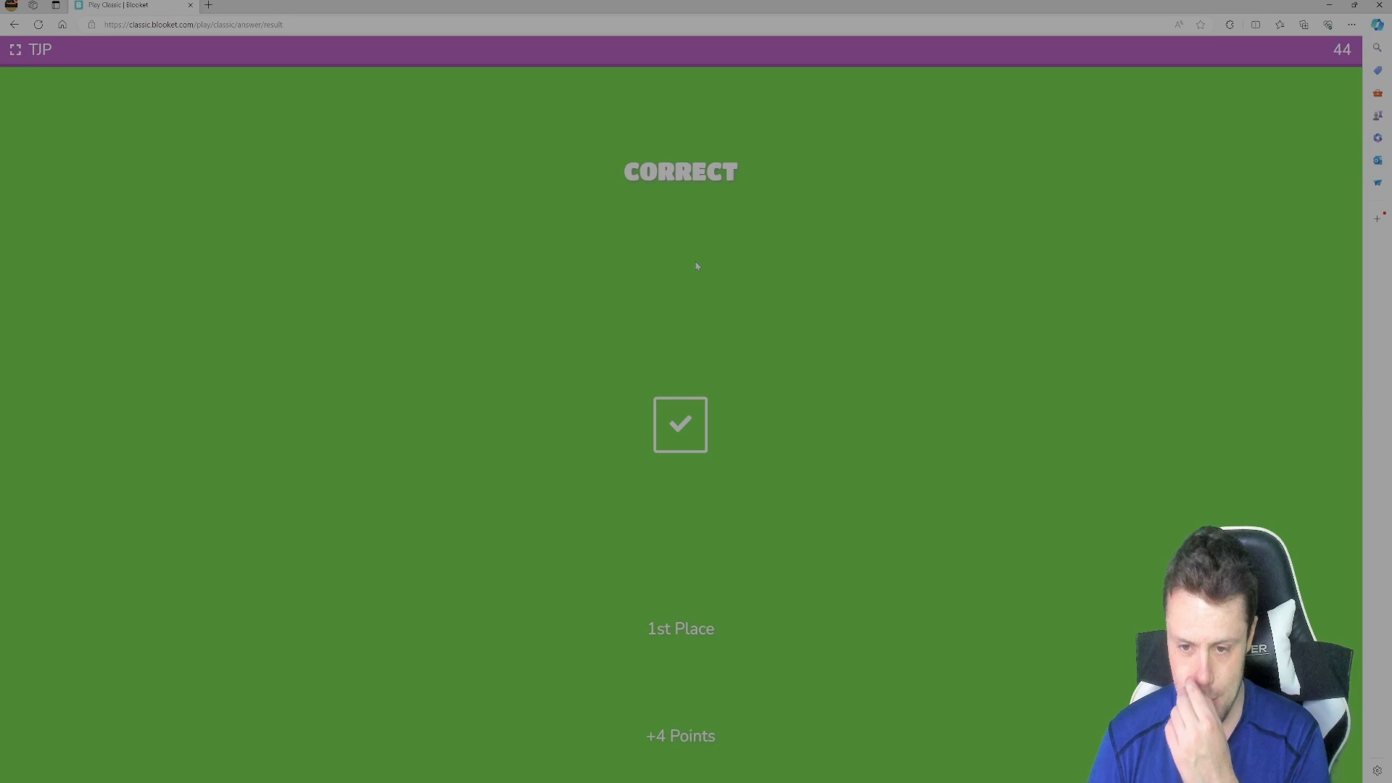
pyautogui.moveTo(873, 242)
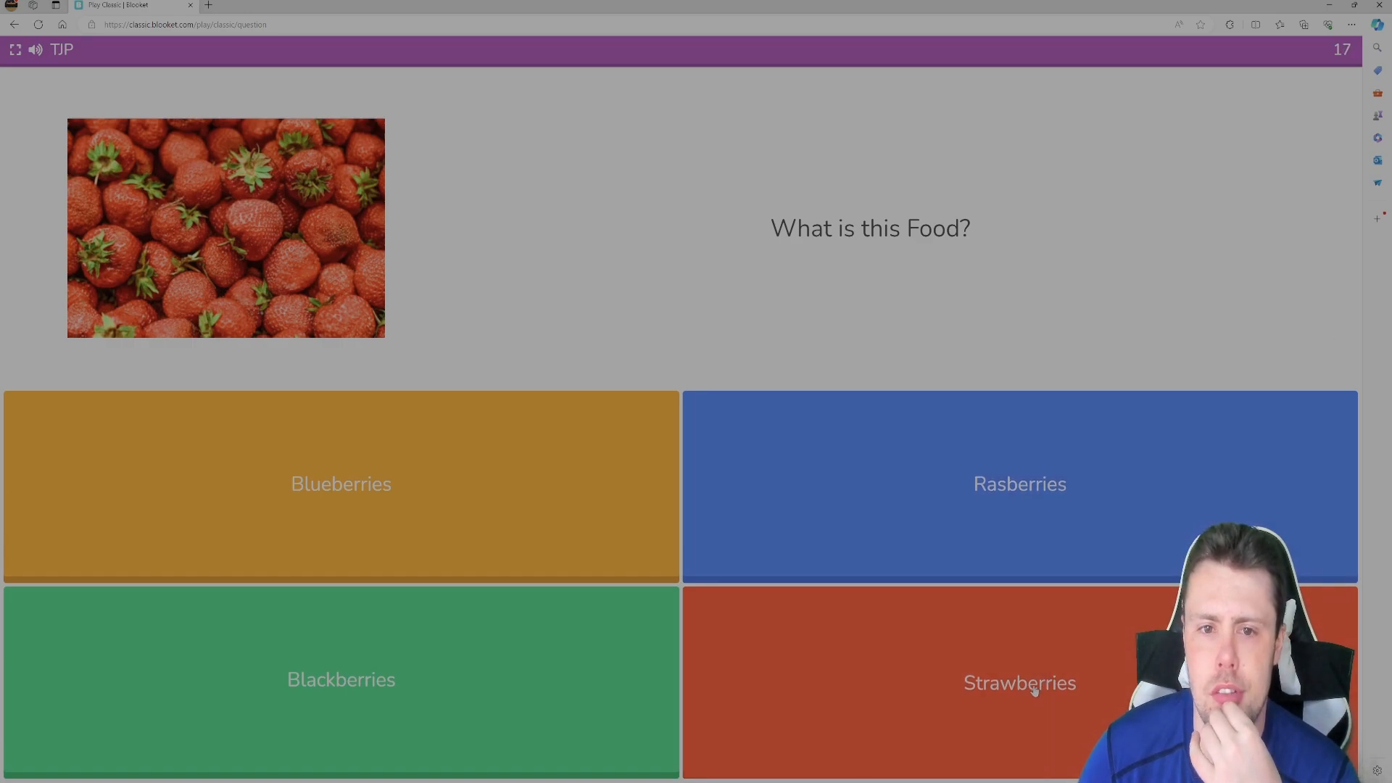
pyautogui.click(1020, 683)
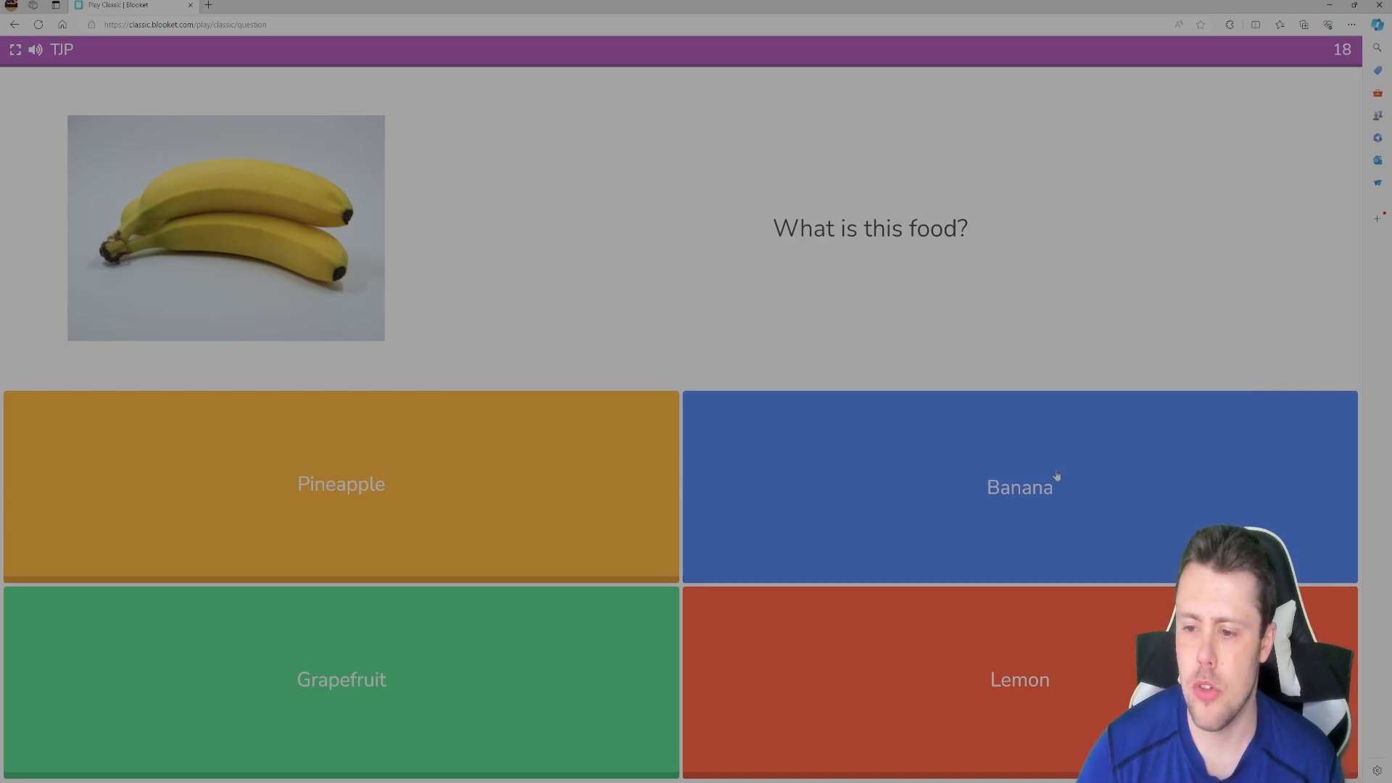
# - Identify the banana photo as Banana and the snack photo as Pretzels
pyautogui.click(1020, 487)
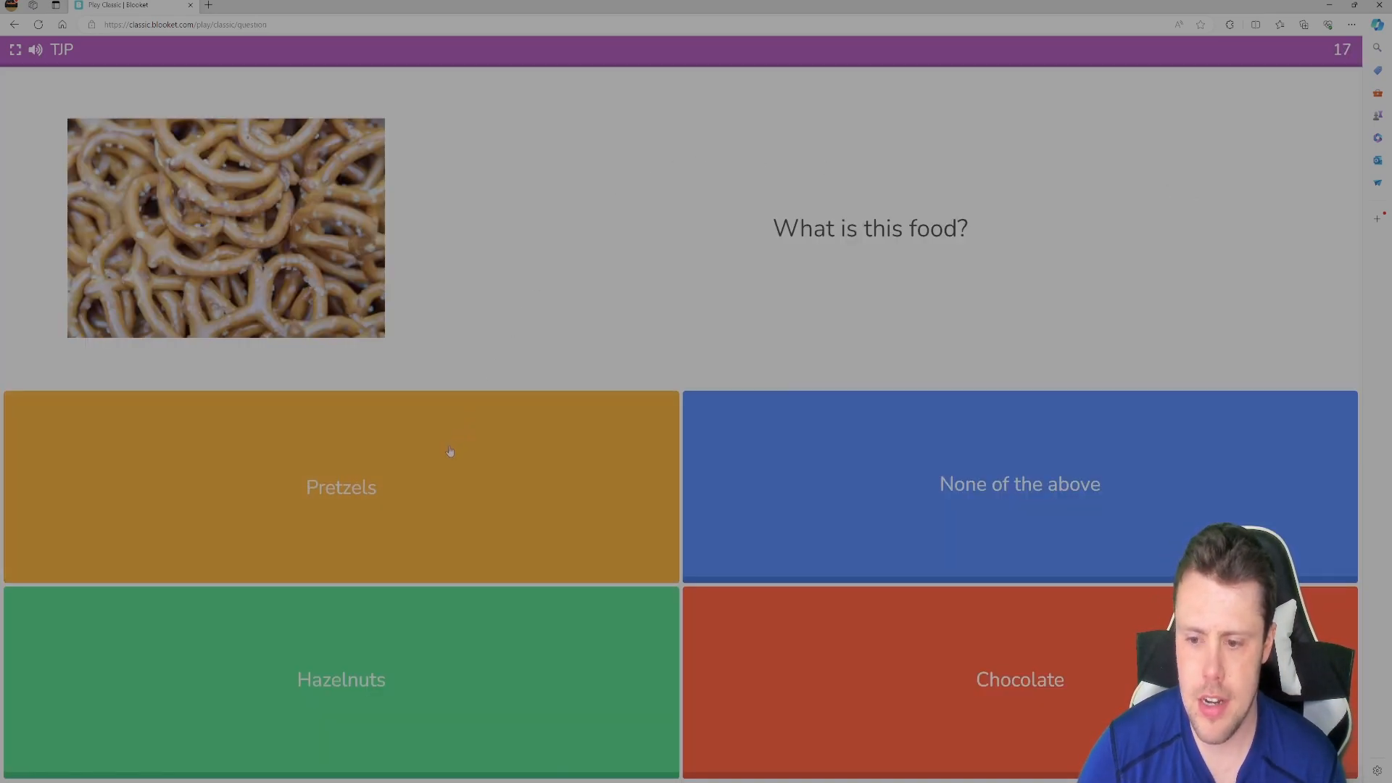
pyautogui.click(341, 487)
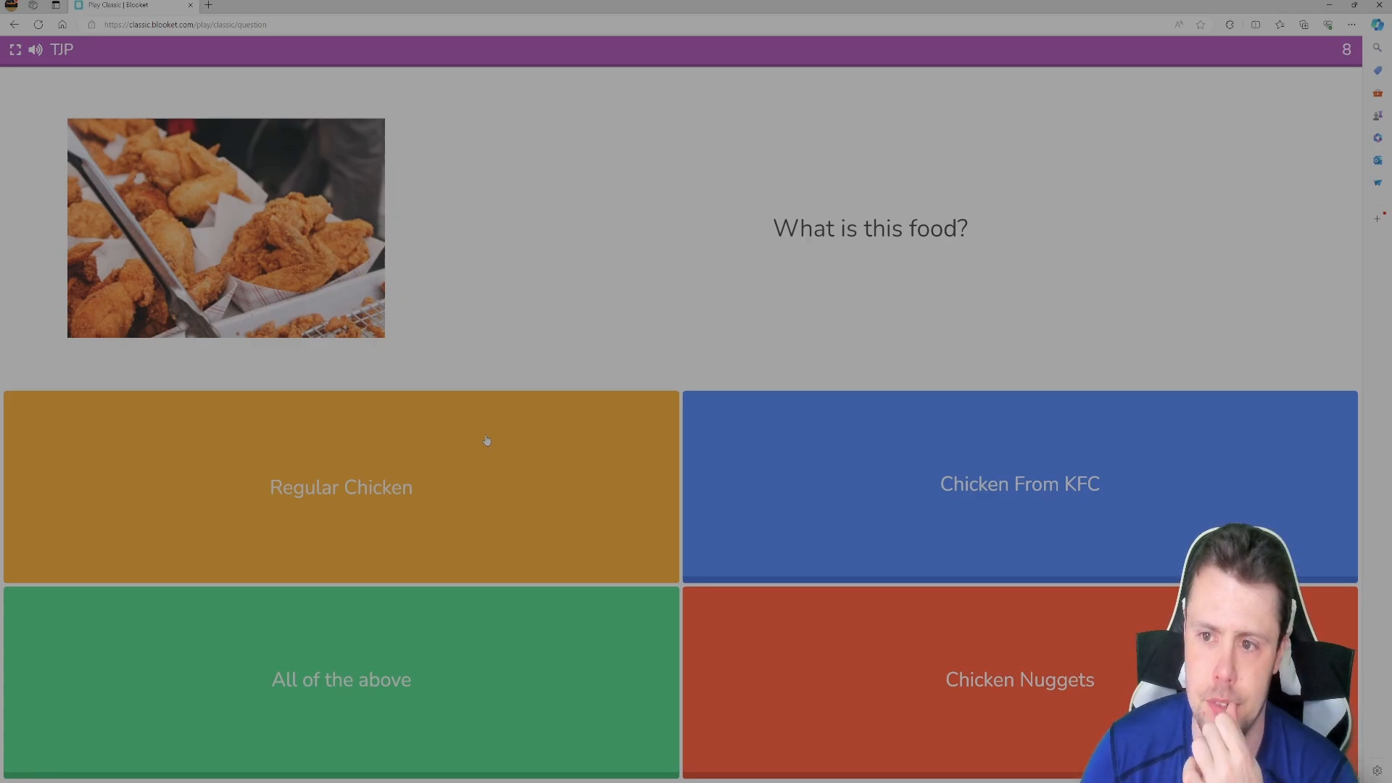
# - Answer the fried chicken photo as Regular Chicken and the toasted sandwich as GRILLED CHEESE
pyautogui.click(341, 488)
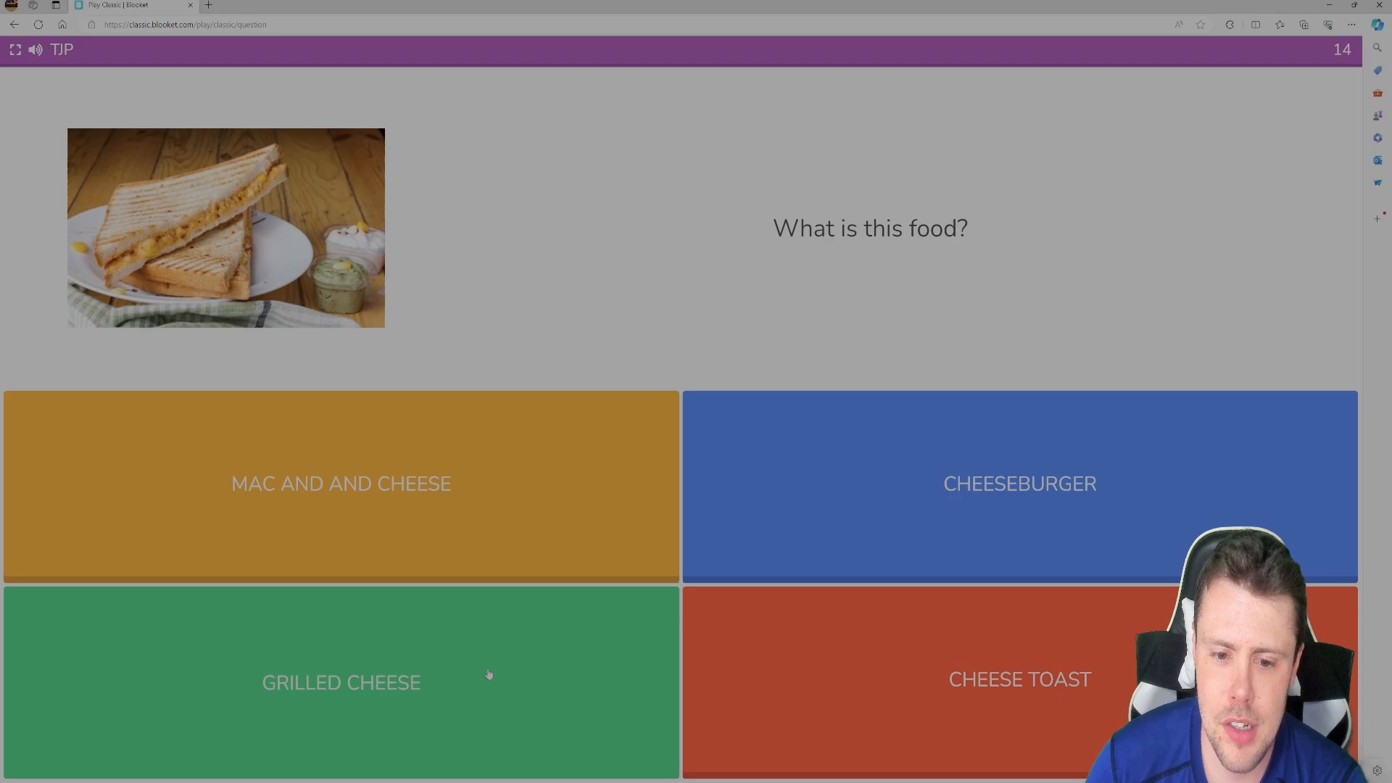
pyautogui.click(341, 682)
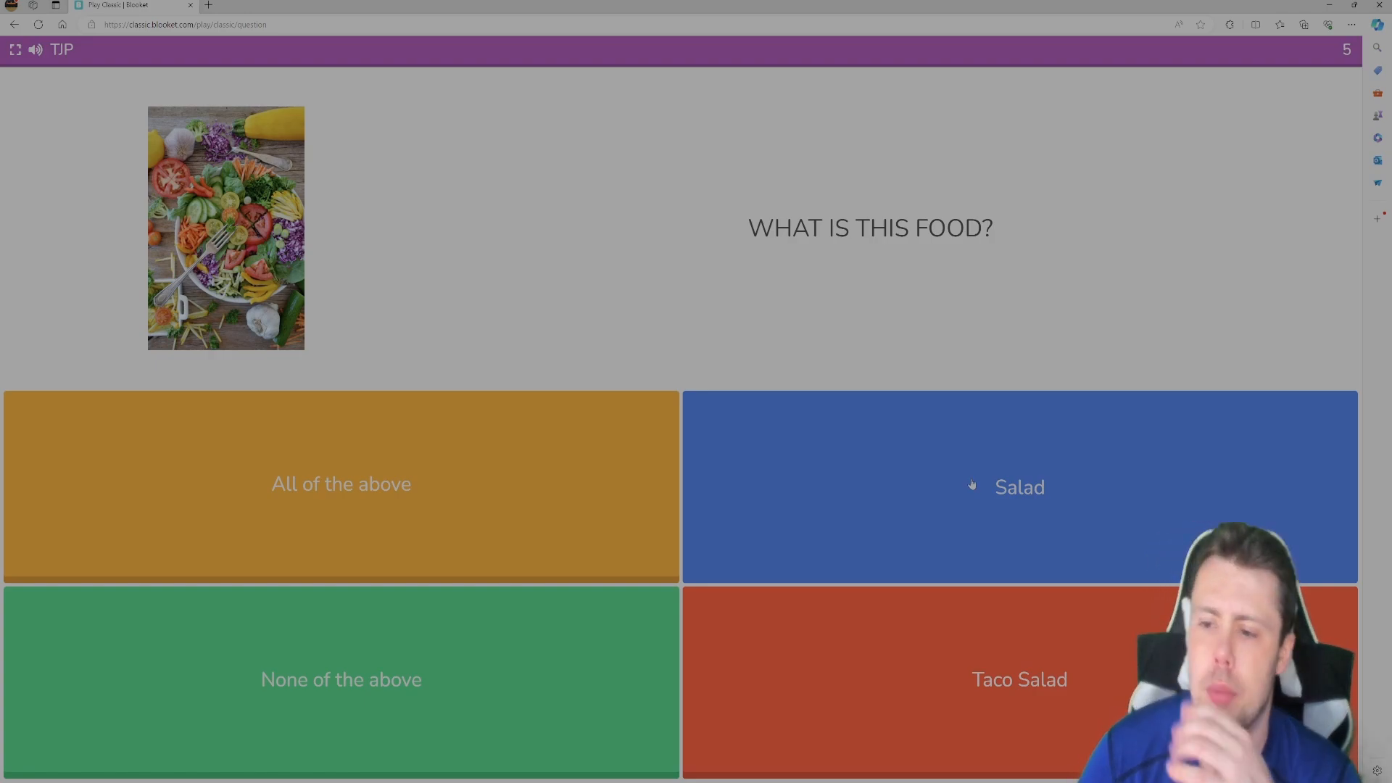
# - Identify the vegetable bowl as Salad and answer the pasta plate with All of the above
pyautogui.click(1019, 488)
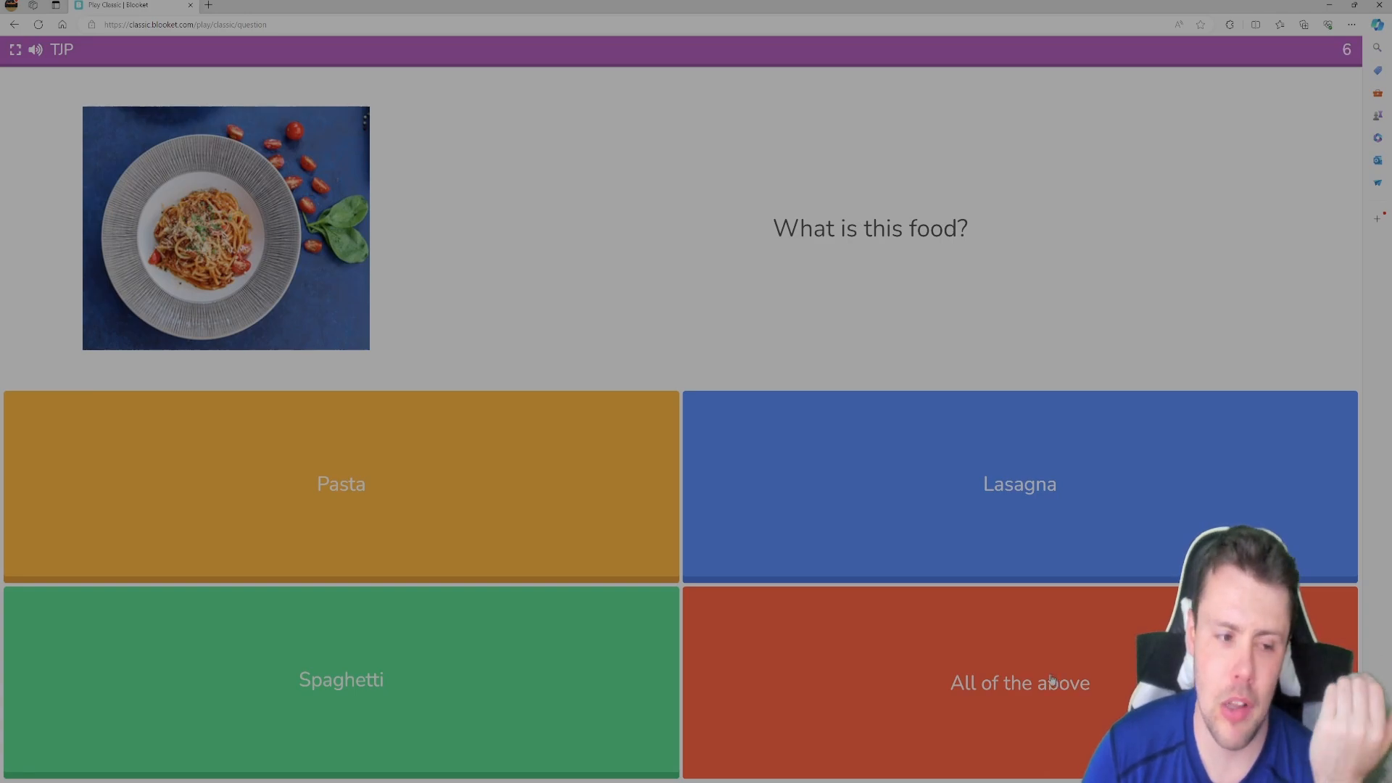
pyautogui.click(1020, 683)
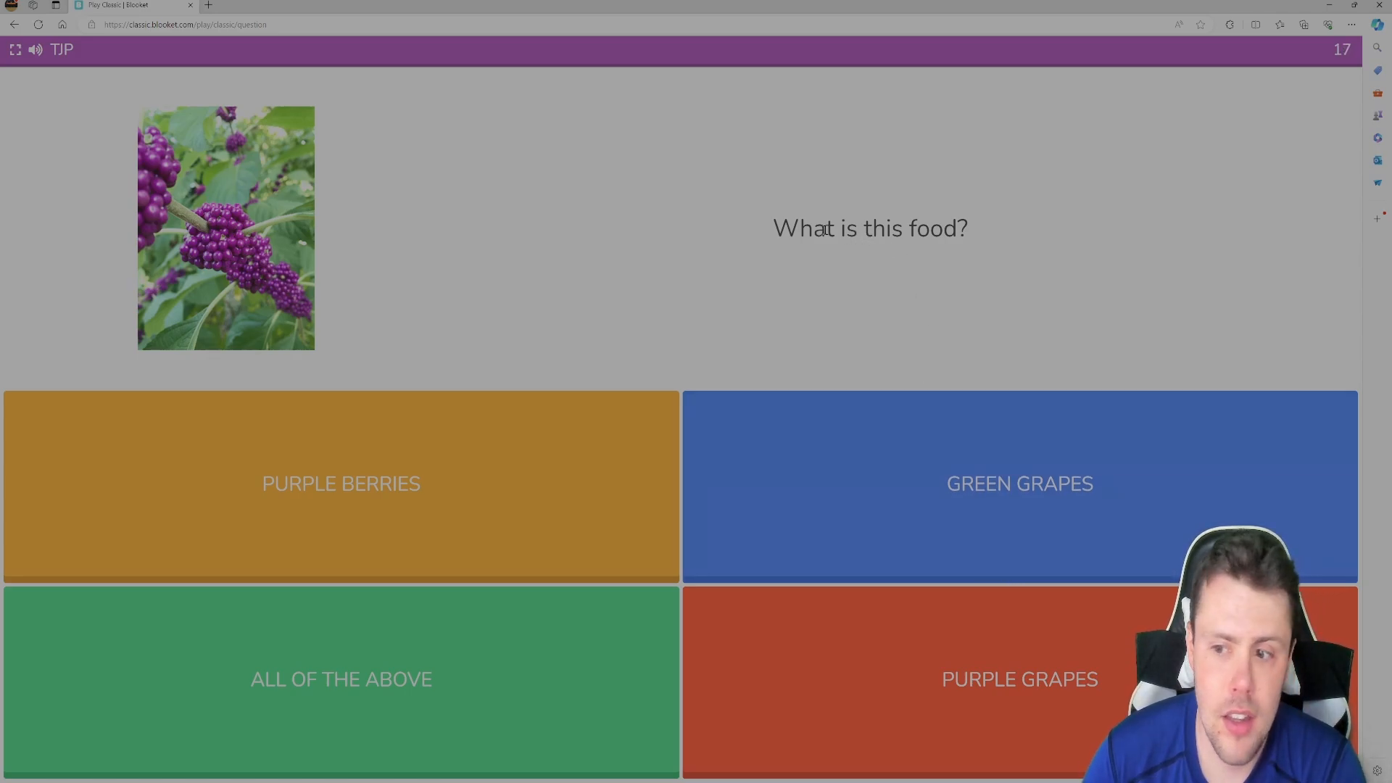
pyautogui.moveTo(764, 262)
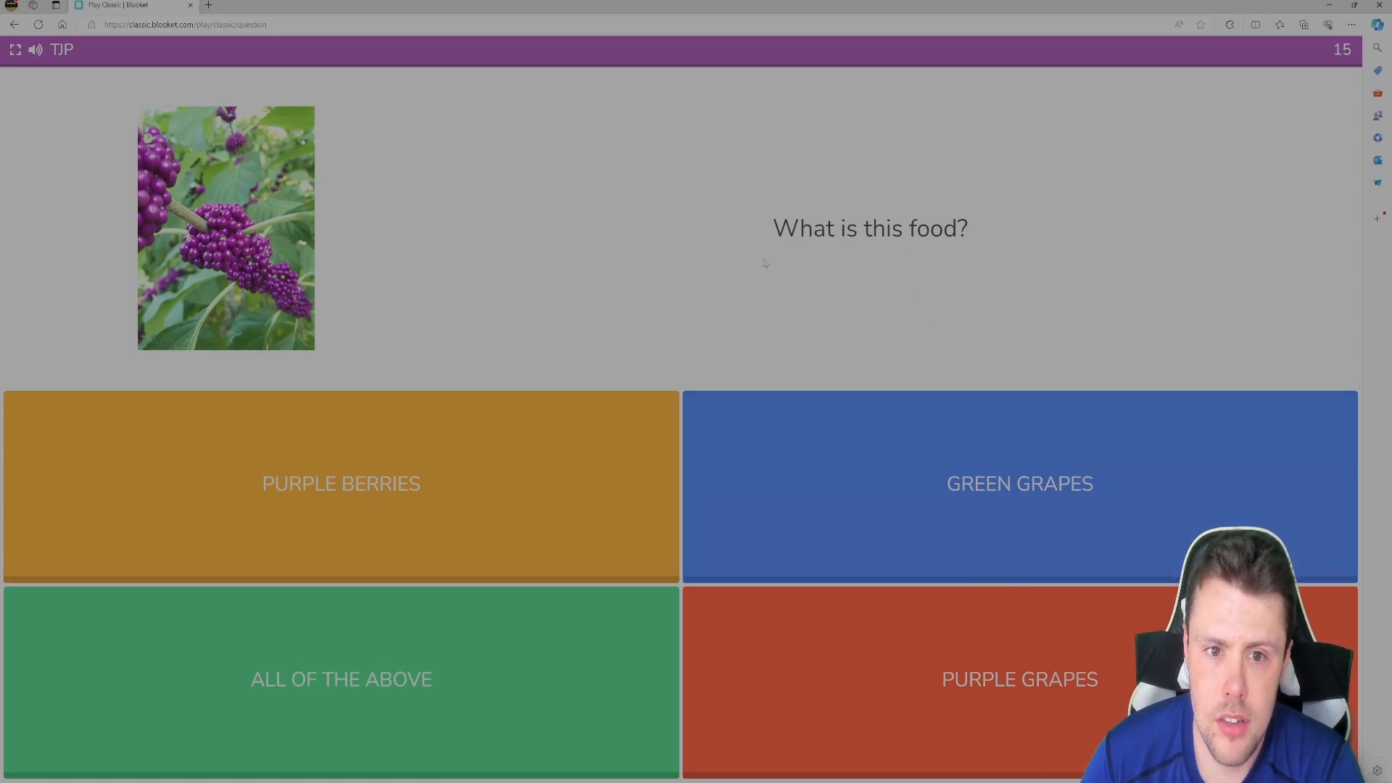
# - Miss the purple berries question, move past the Incorrect screen, and identify the cookies as OREO
pyautogui.click(341, 484)
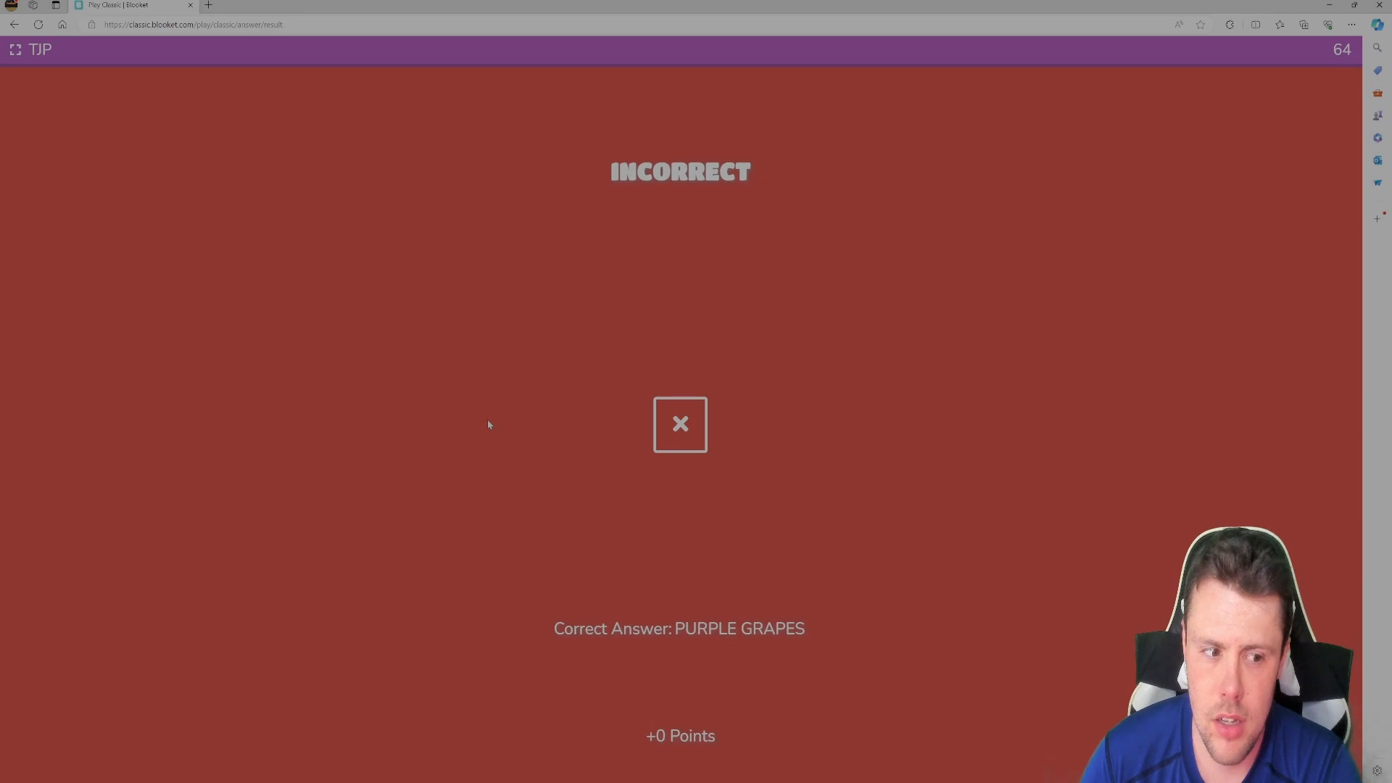
pyautogui.click(680, 425)
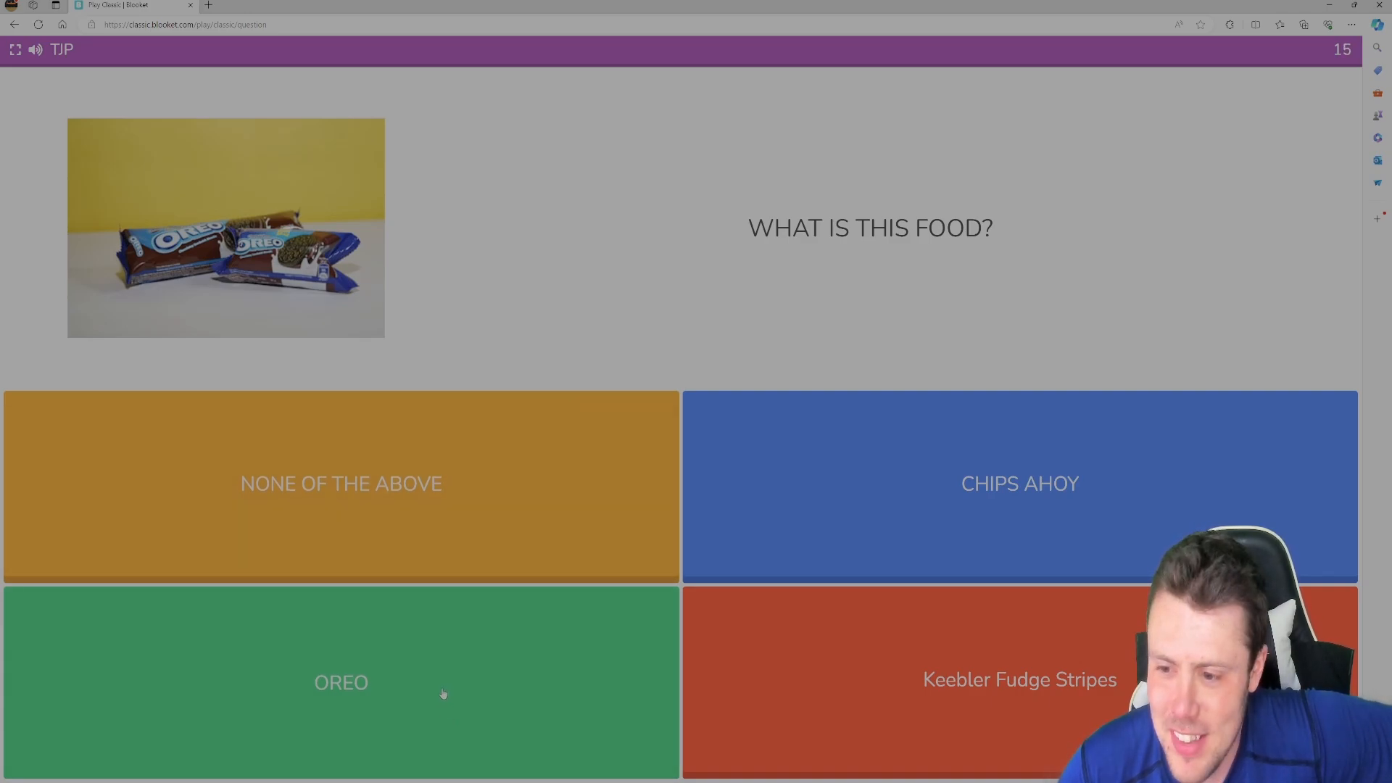
pyautogui.click(341, 682)
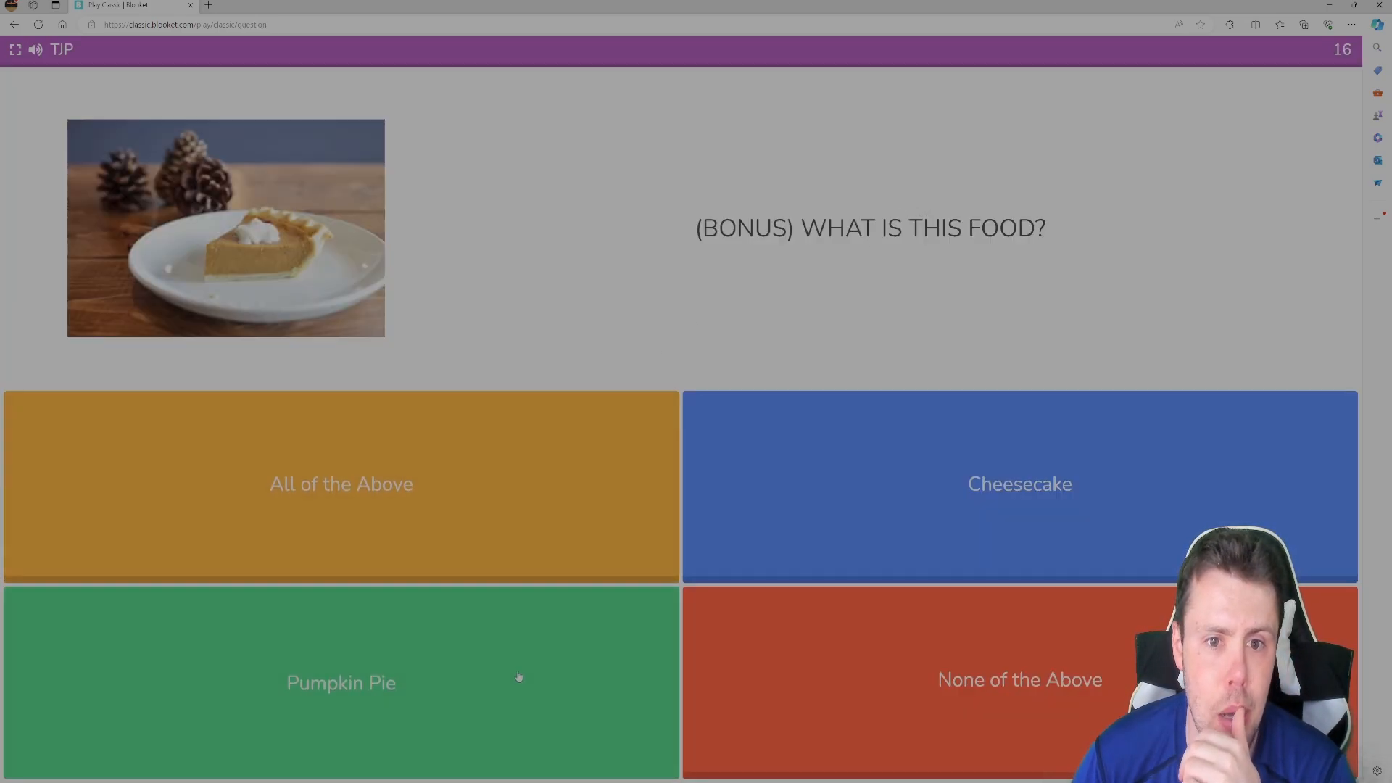
# - Answer the bonus pie slice photo as Pumpkin Pie, finishing 1st with 80 points
pyautogui.click(341, 683)
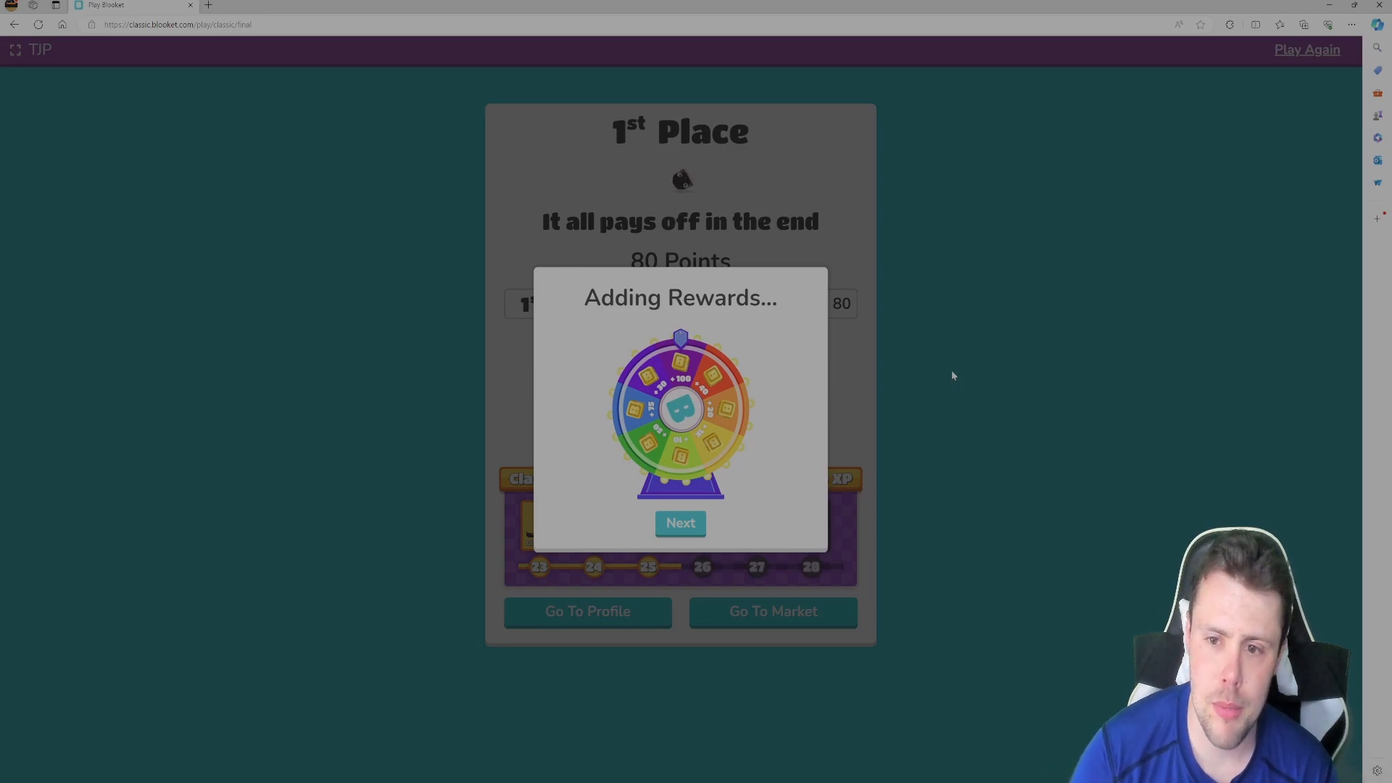
# - Continue past the rewards popup and show the per-question breakdown of the 20/23 results
pyautogui.click(681, 524)
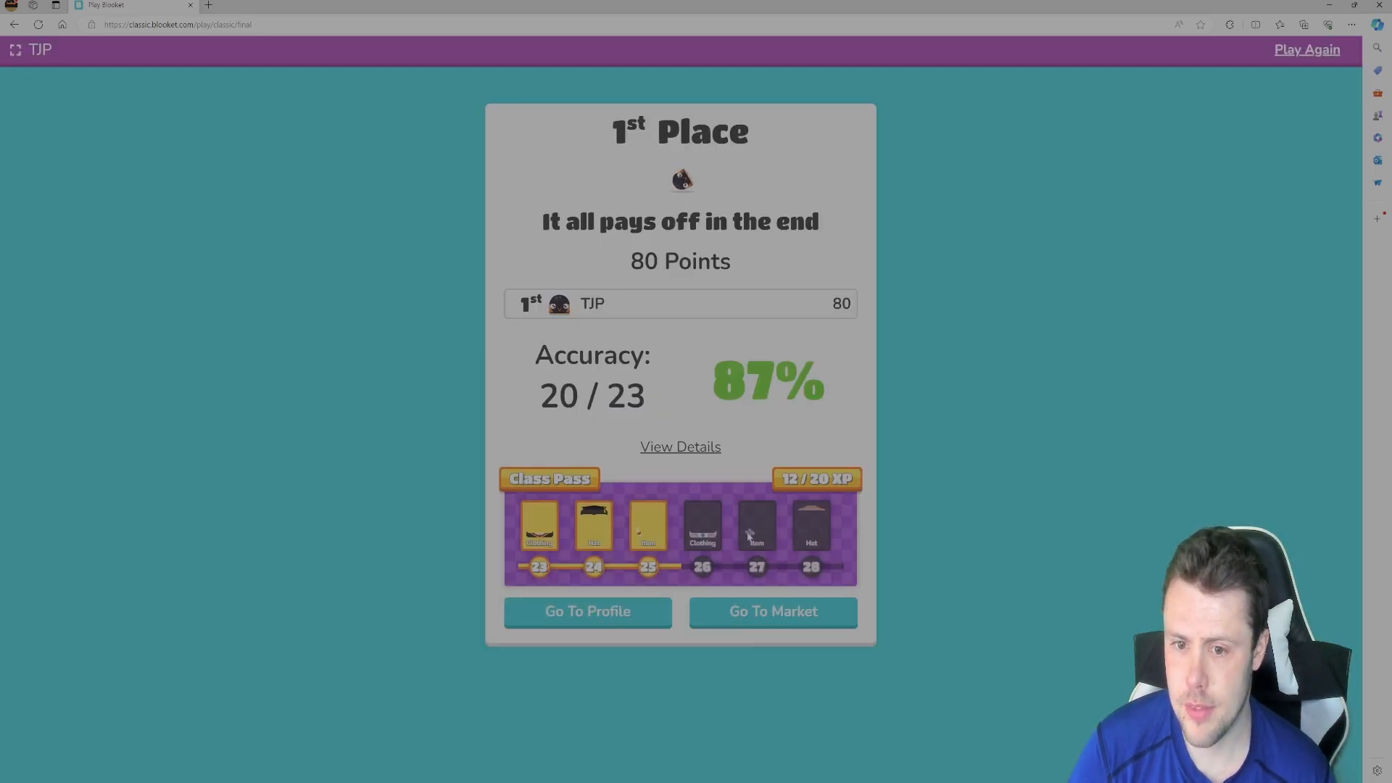
pyautogui.click(680, 447)
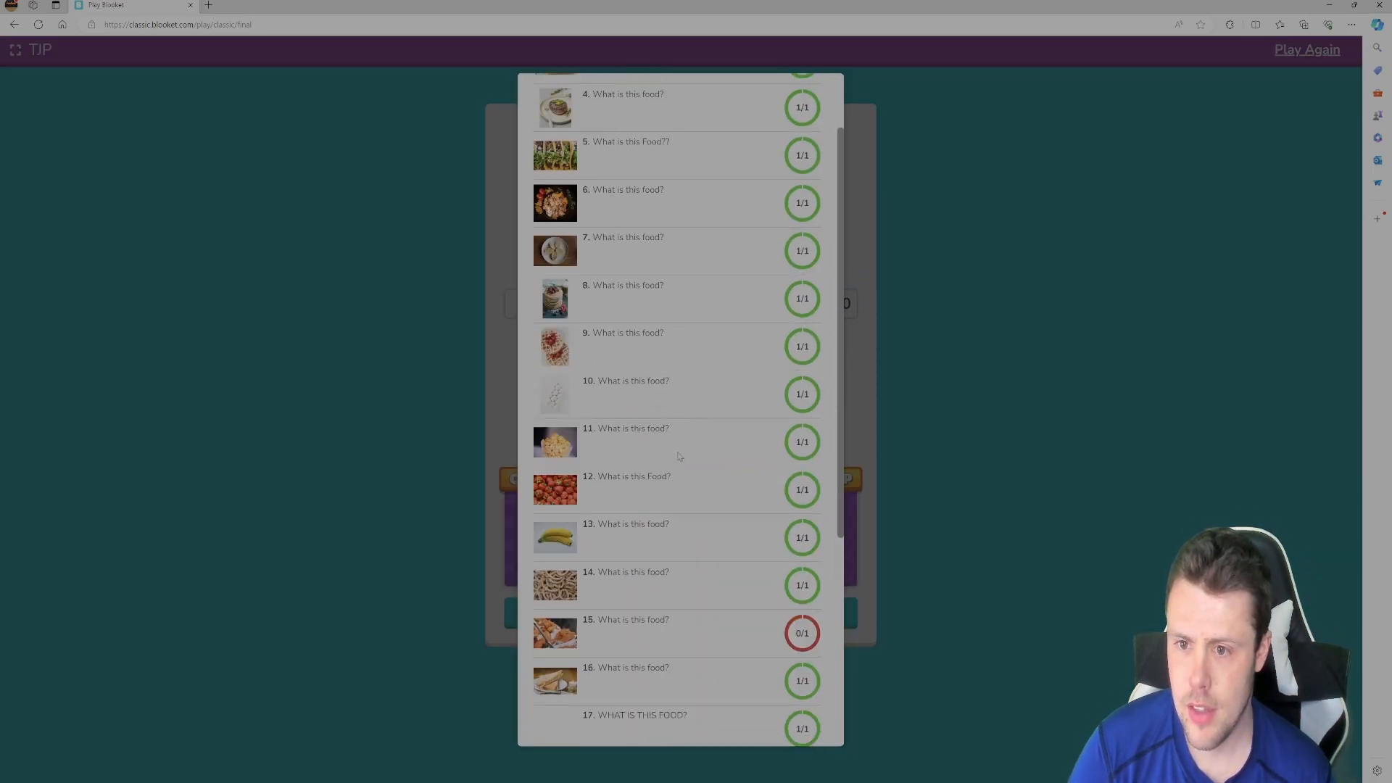